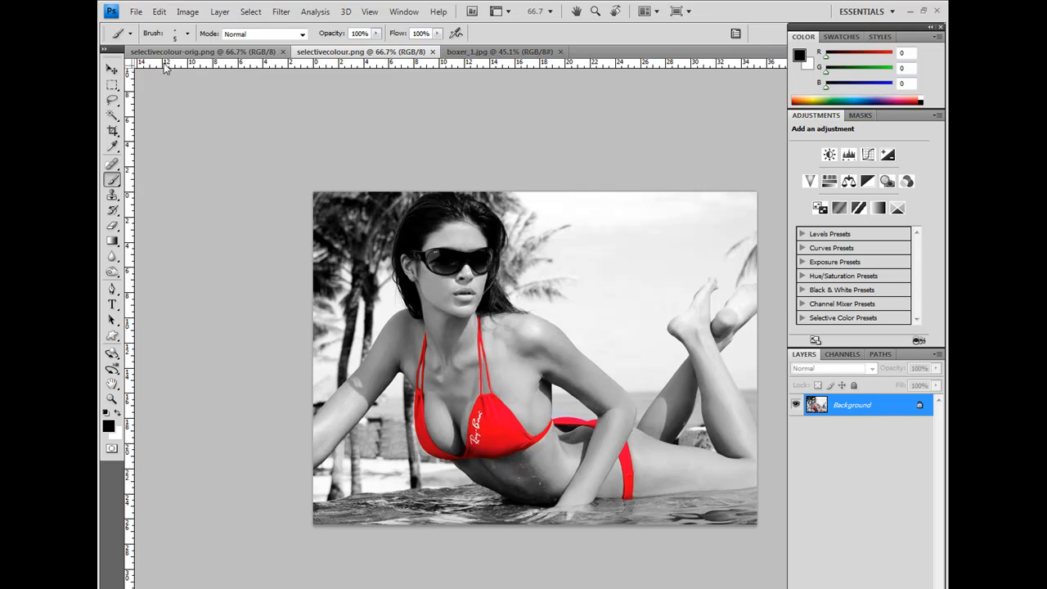
{"action": "mouse_move", "coordinate": [320, 117]}
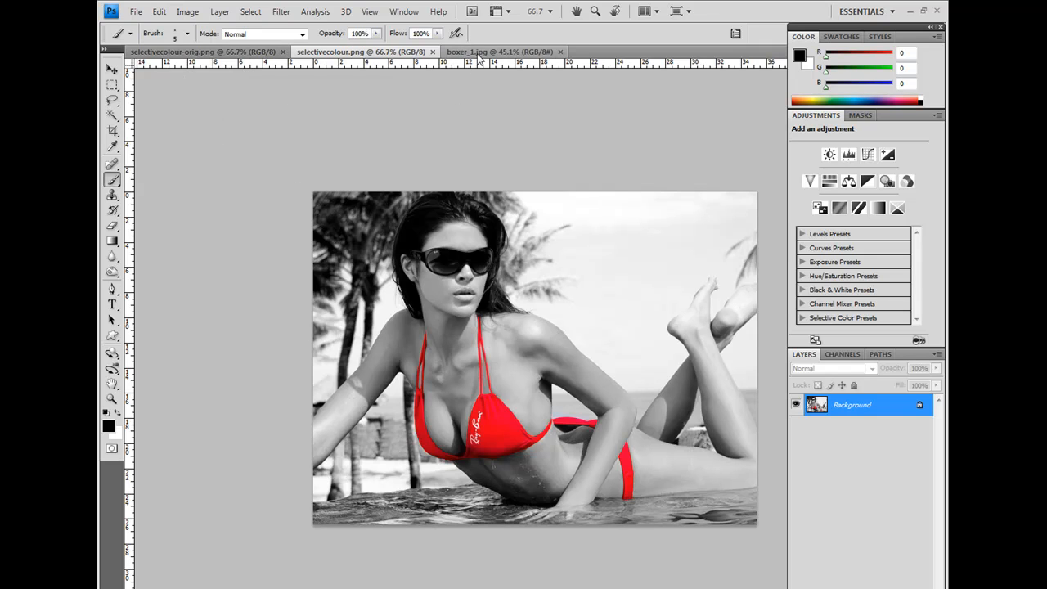
- Make the boxer_1.jpg photo of the boxer in the robe the active document
{"action": "left_click", "coordinate": [482, 51]}
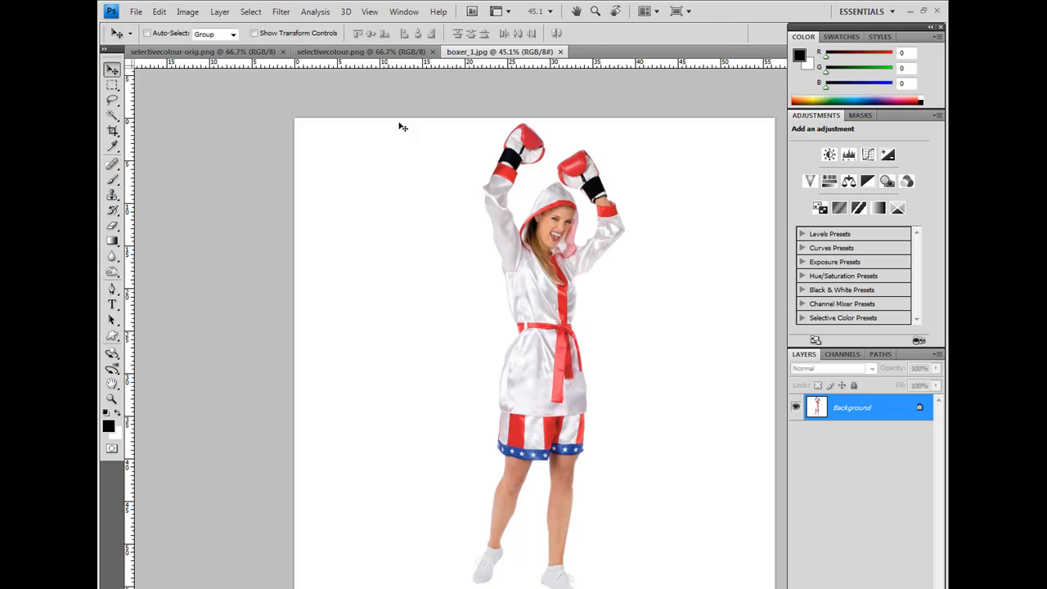
{"action": "mouse_move", "coordinate": [562, 320]}
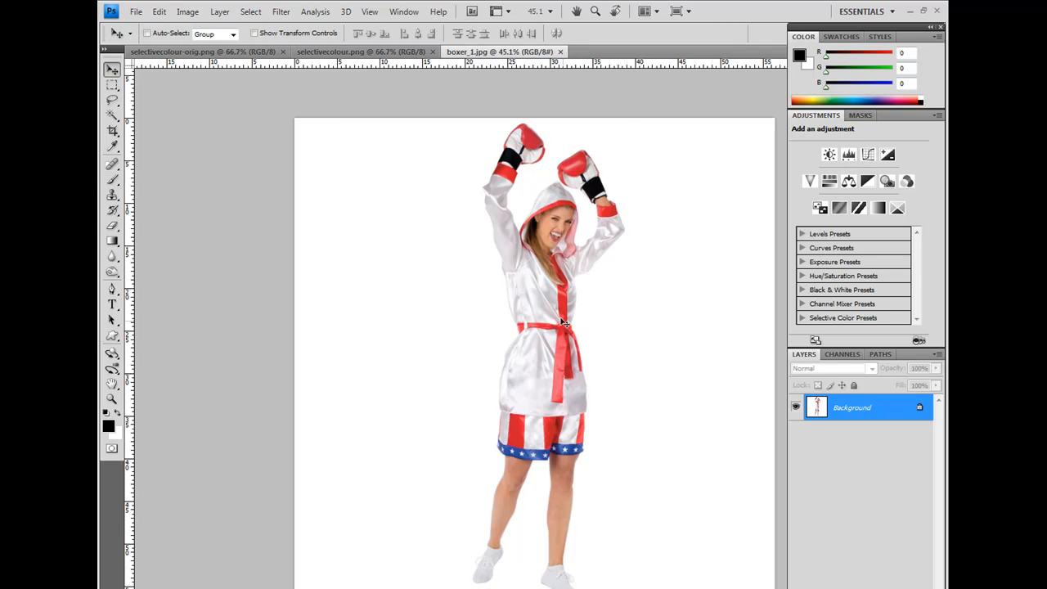
{"action": "mouse_move", "coordinate": [570, 306]}
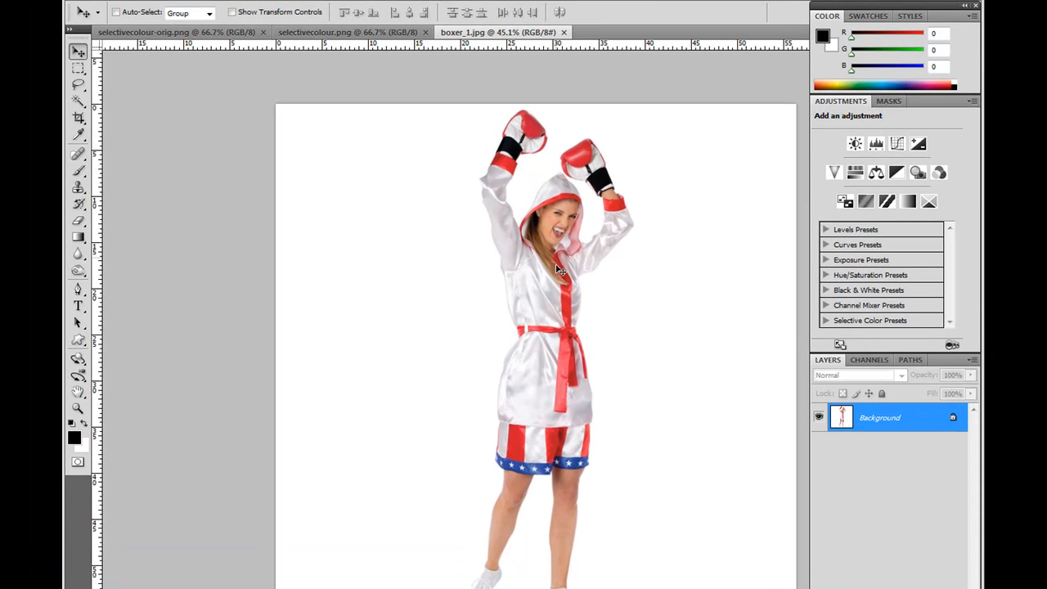
{"action": "mouse_move", "coordinate": [458, 126]}
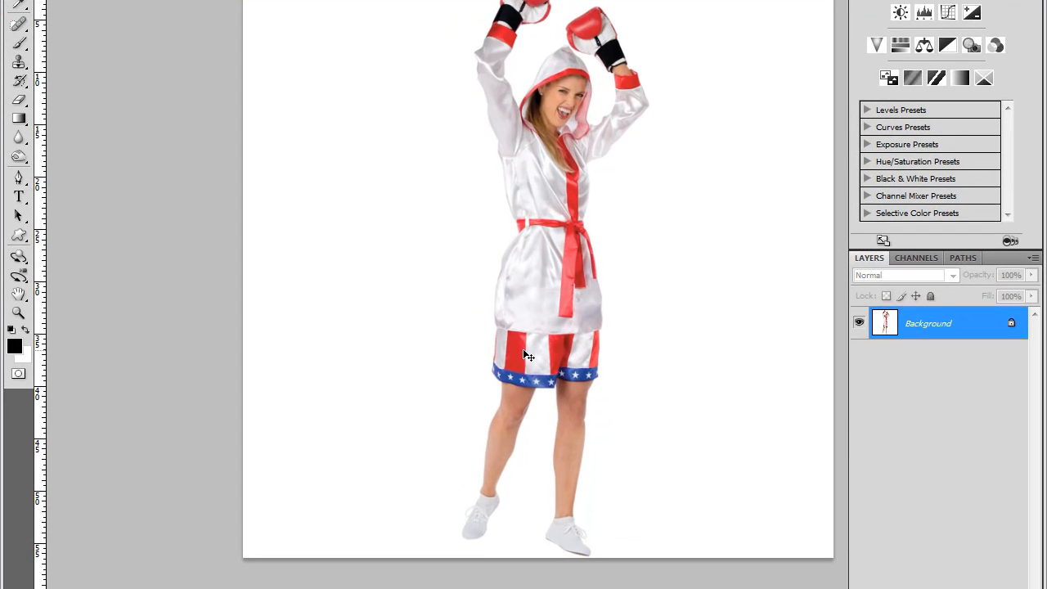
{"action": "mouse_move", "coordinate": [513, 382]}
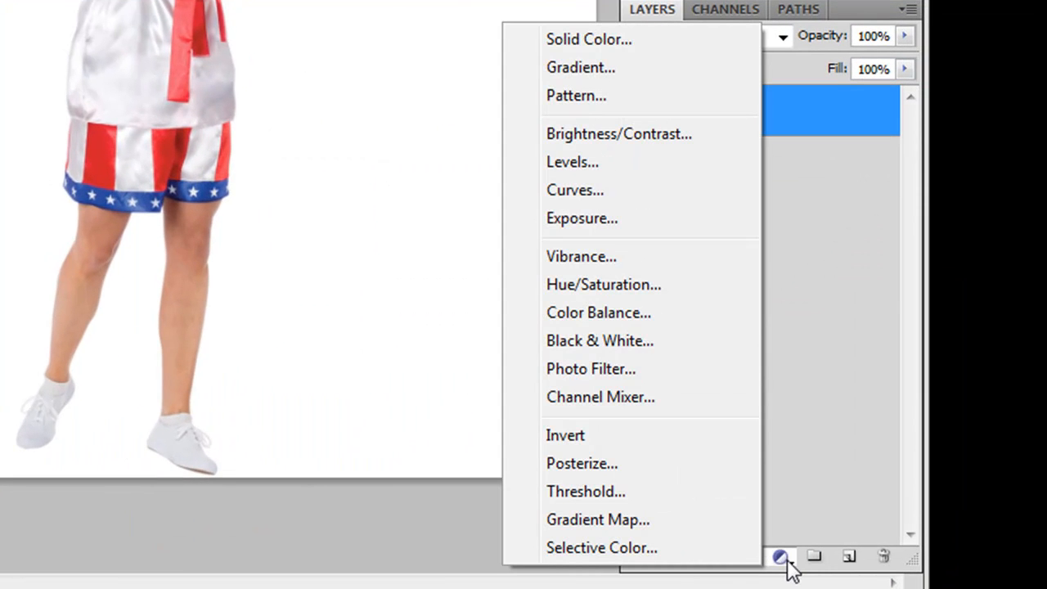
{"action": "mouse_move", "coordinate": [633, 284]}
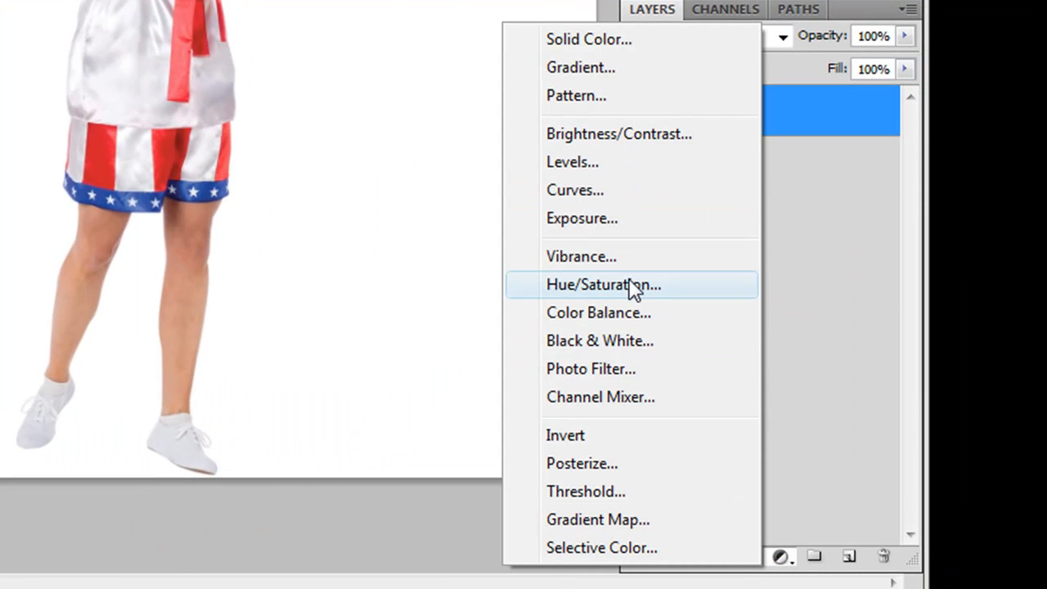
- Add a Hue/Saturation adjustment layer to the boxer photo from the Layers panel
{"action": "left_click", "coordinate": [603, 284]}
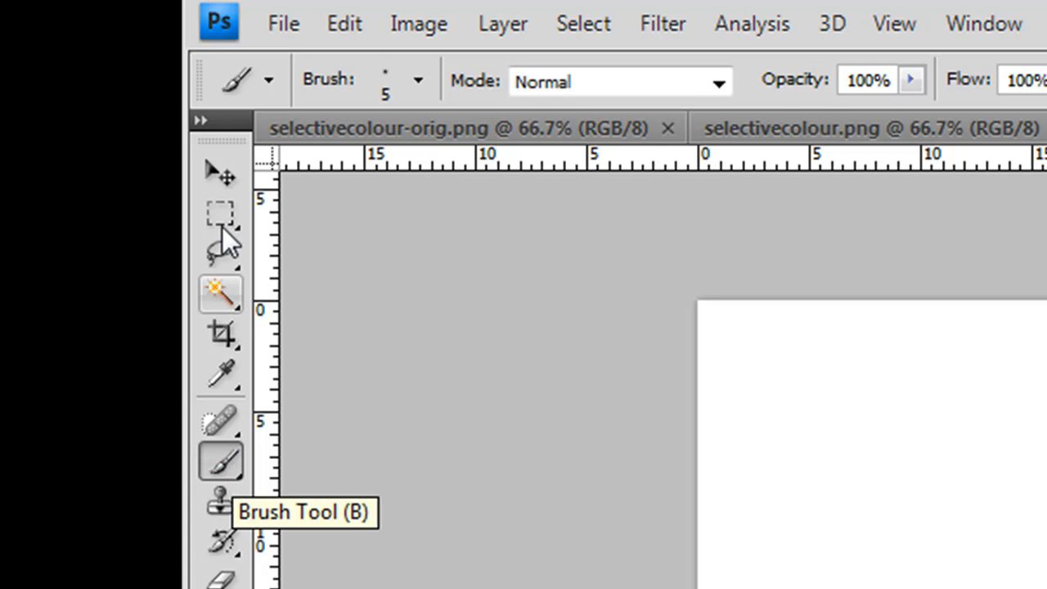
- Select the Brush Tool to begin setting up a 28 px hard brush
{"action": "left_click", "coordinate": [416, 80]}
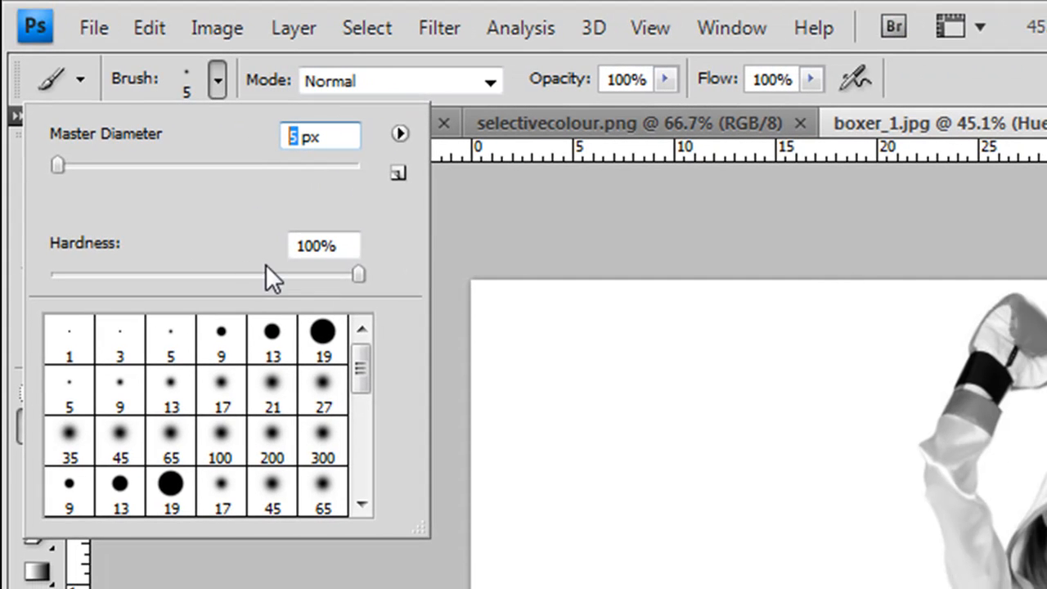
{"action": "mouse_move", "coordinate": [279, 258]}
{"action": "type", "text": "28"}
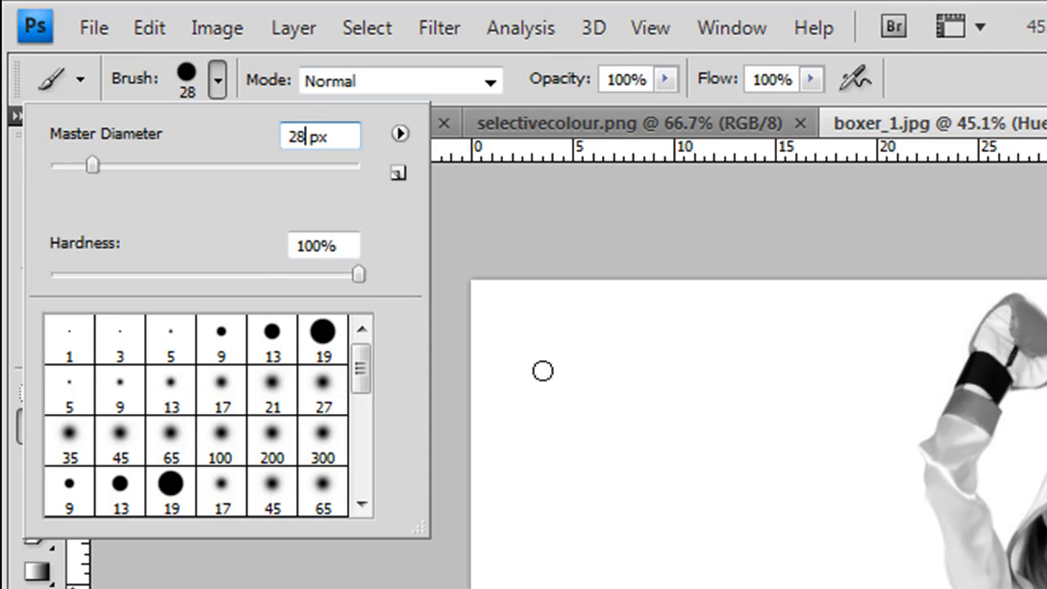
{"action": "mouse_move", "coordinate": [614, 300]}
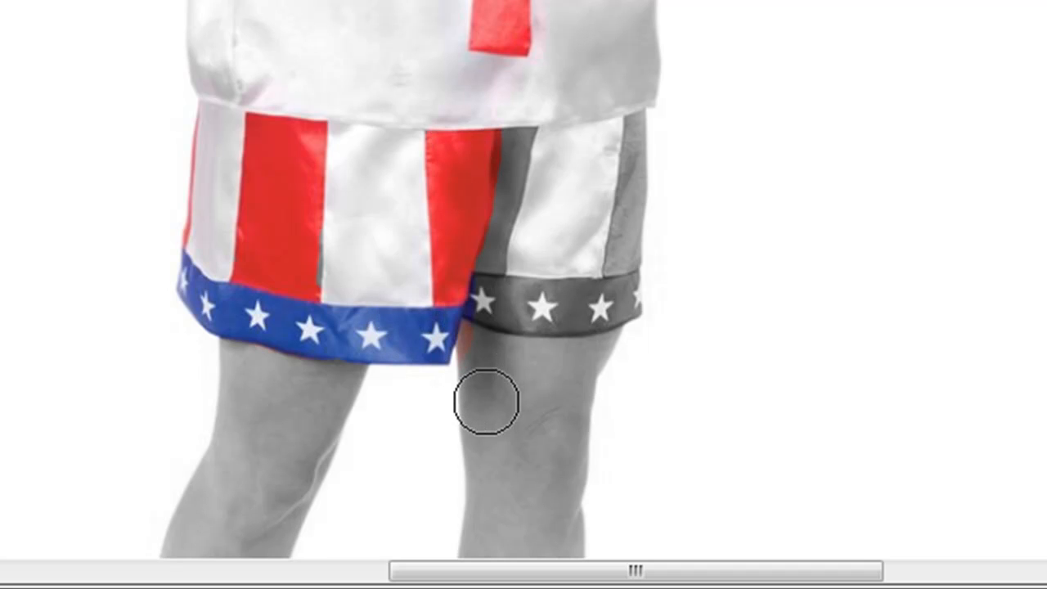
{"action": "mouse_move", "coordinate": [489, 350]}
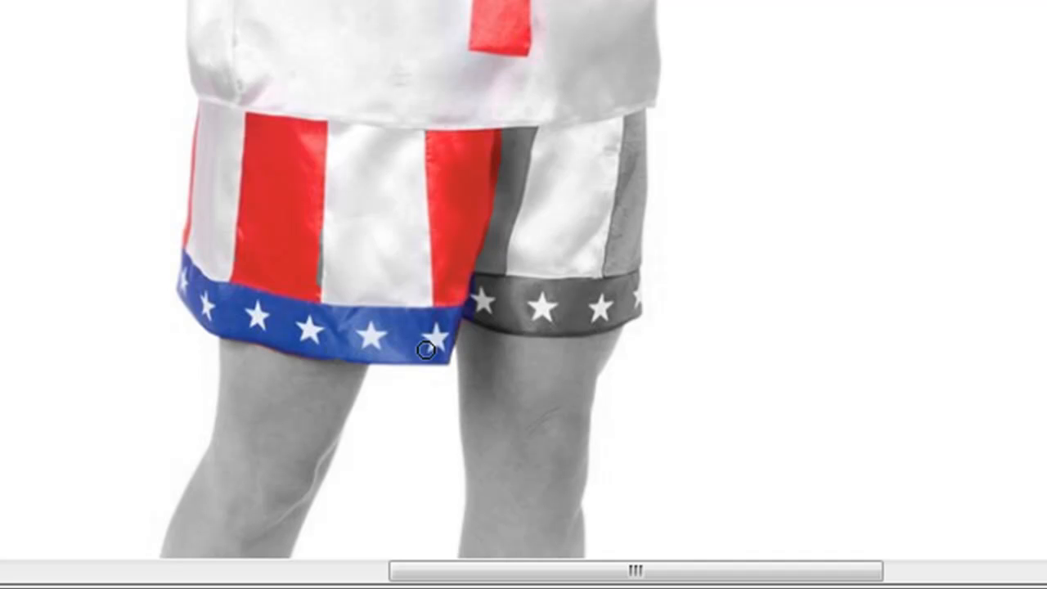
{"action": "mouse_move", "coordinate": [508, 212]}
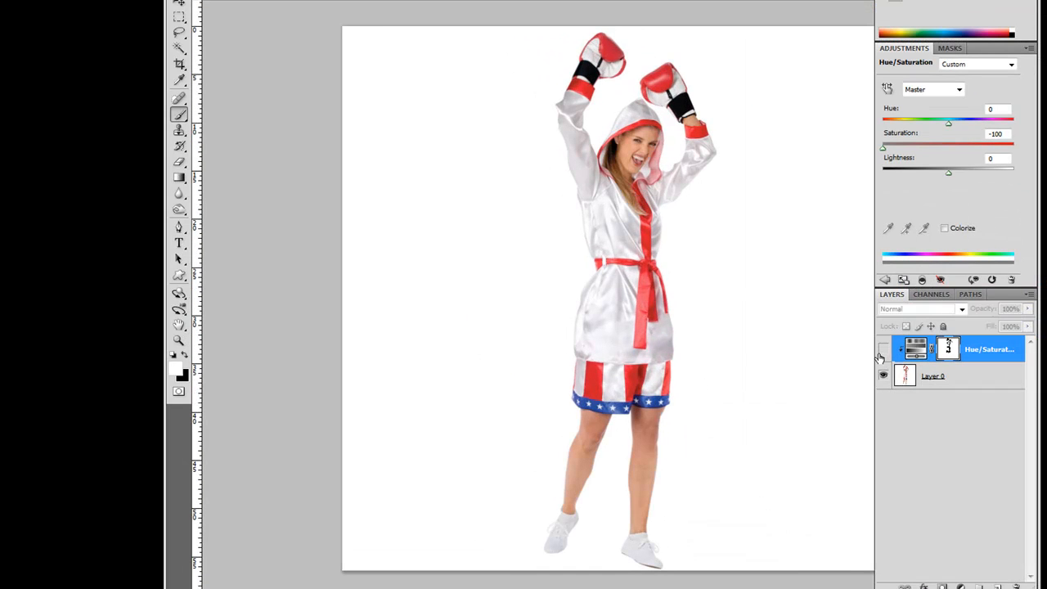
{"action": "left_click", "coordinate": [882, 348]}
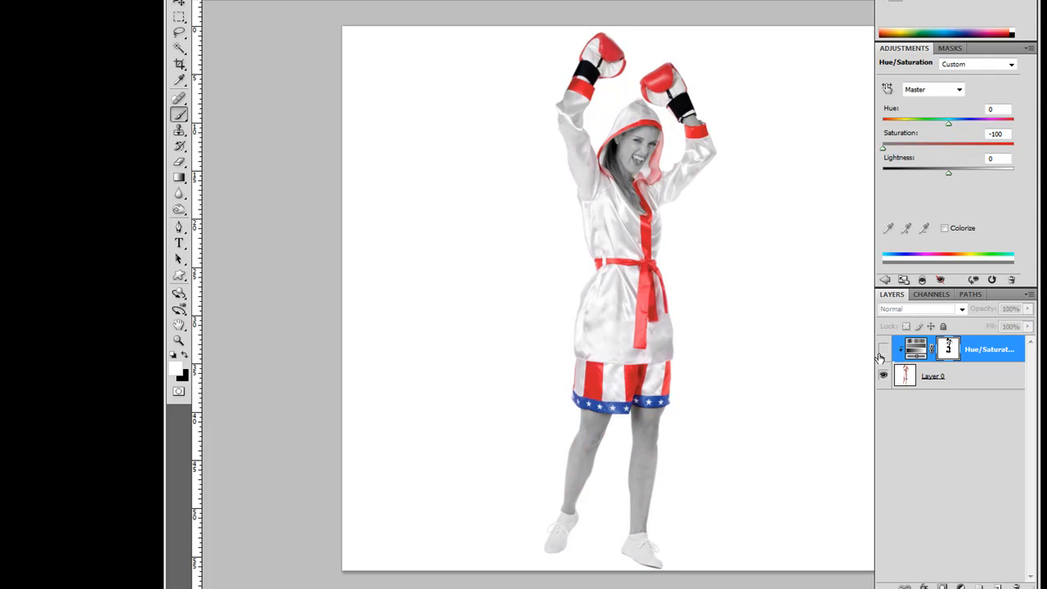
{"action": "left_click", "coordinate": [882, 348]}
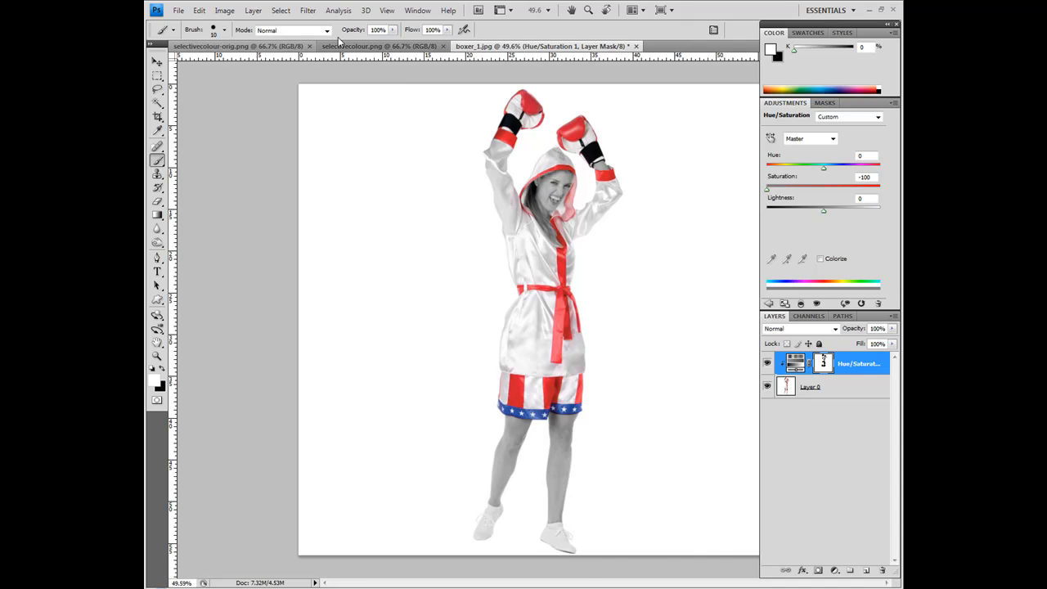
- Switch to the selectivecolour.png beach photo with the red bikini
{"action": "left_click", "coordinate": [370, 45]}
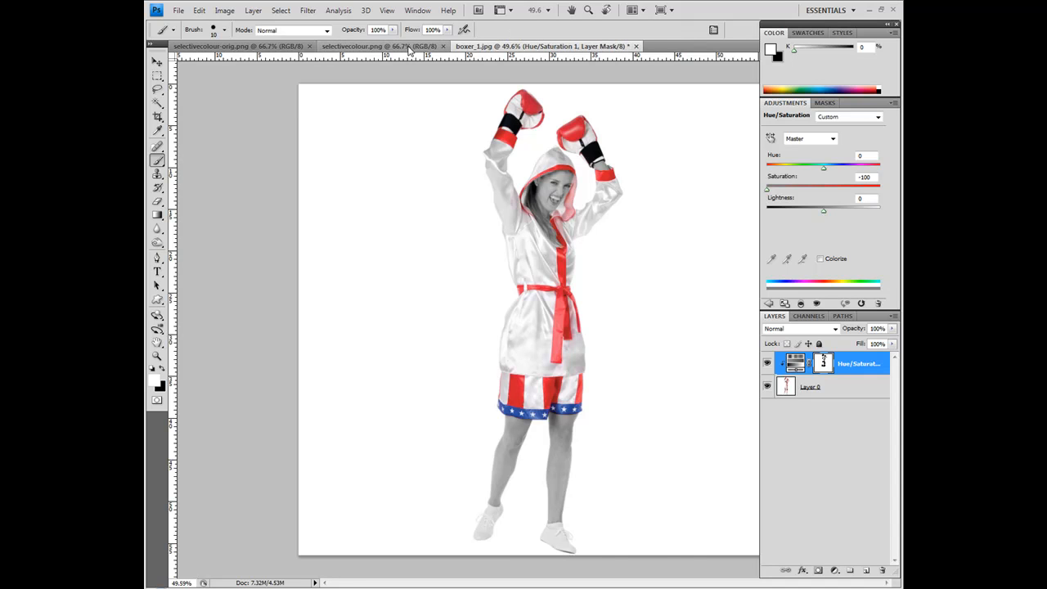
{"action": "left_click", "coordinate": [560, 46]}
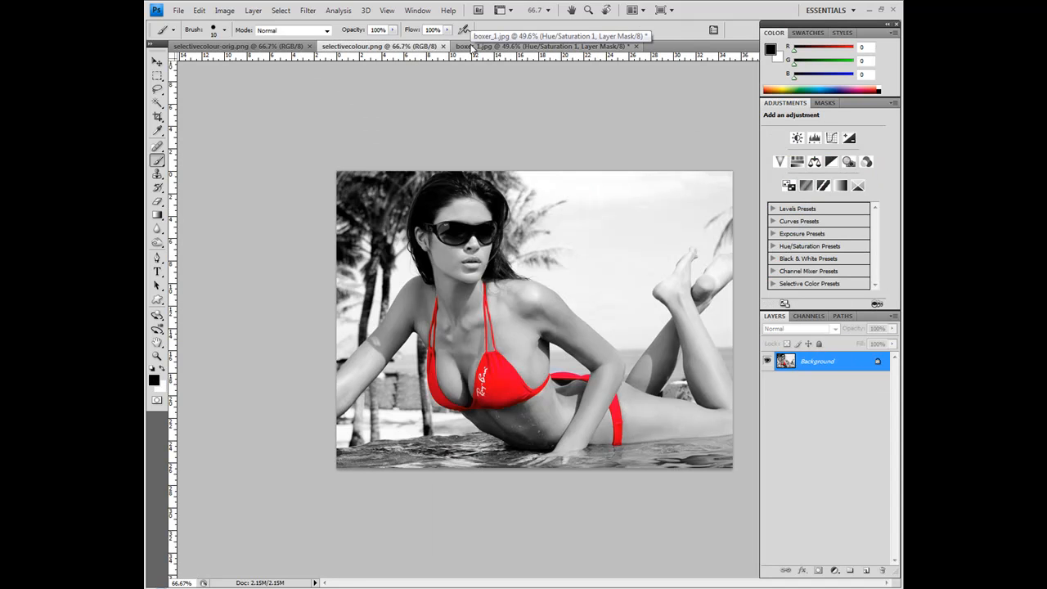